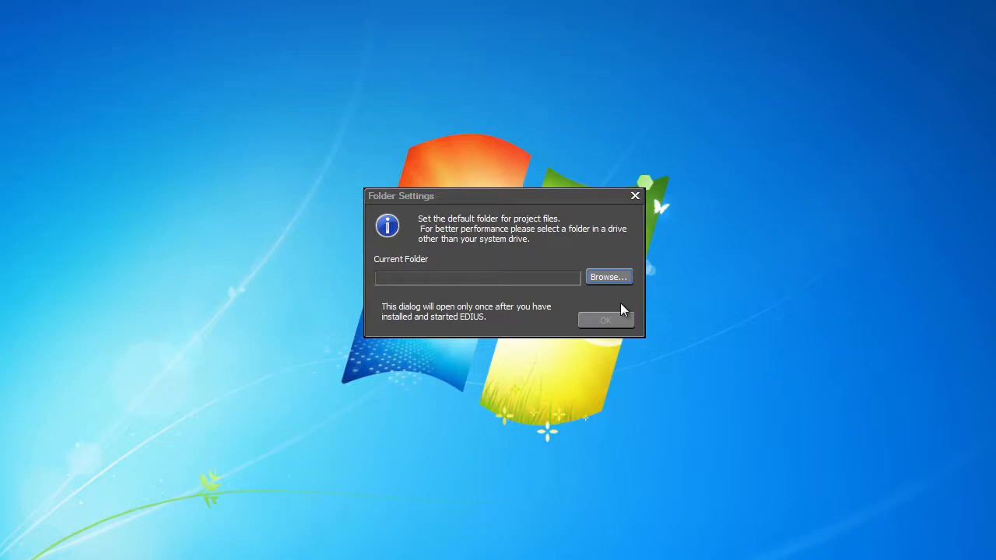
Begin browsing for the default project folder from Folder Settings.
{"action": "left_click", "coordinate": [608, 277]}
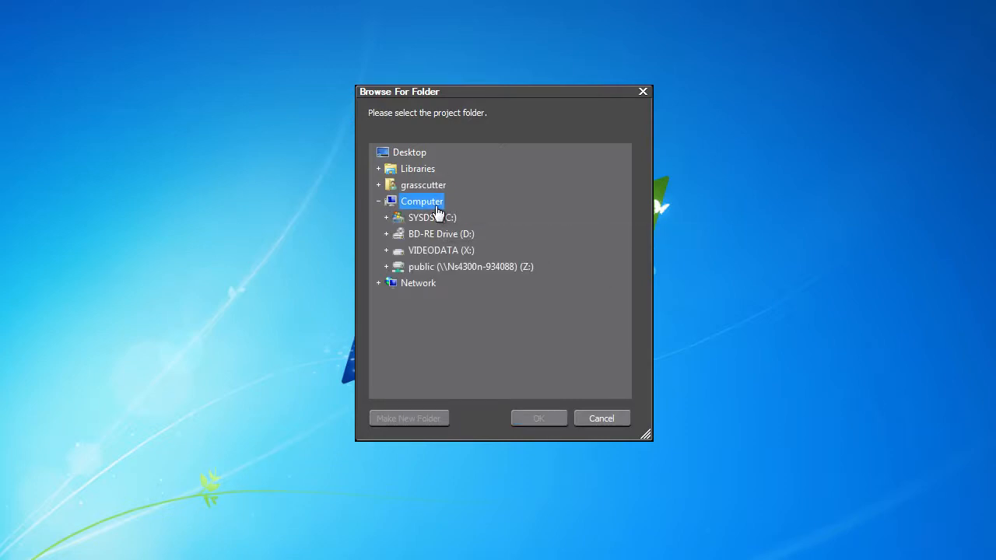
{"action": "mouse_move", "coordinate": [563, 288]}
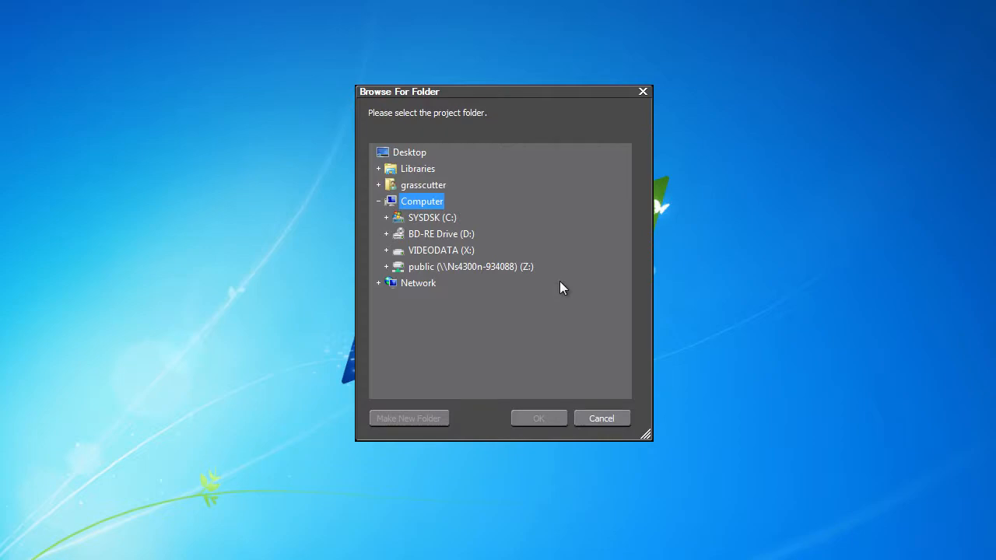
{"action": "mouse_move", "coordinate": [442, 249]}
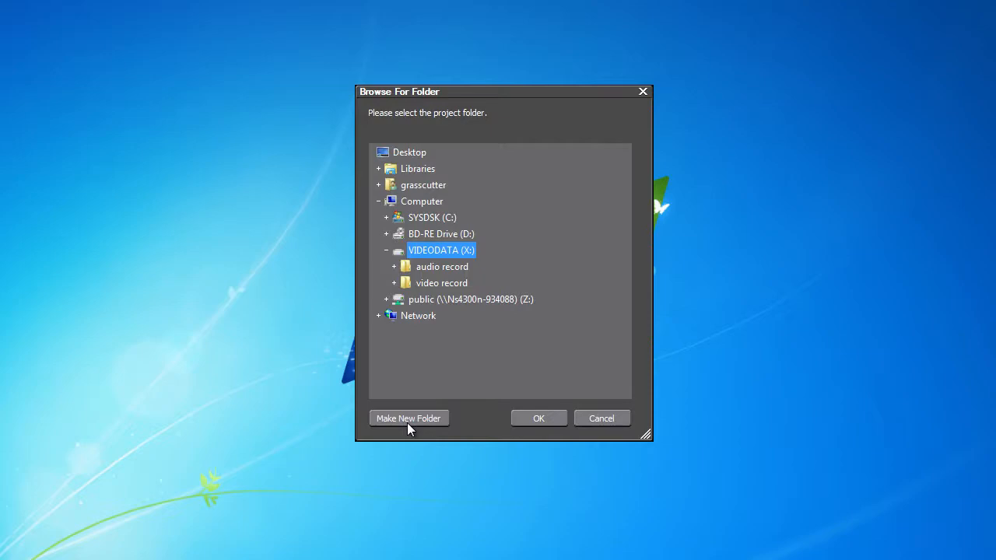
Create an 'EDIUS projects' folder on VIDEODATA (X:) and confirm it as the current folder.
{"action": "left_click", "coordinate": [408, 417]}
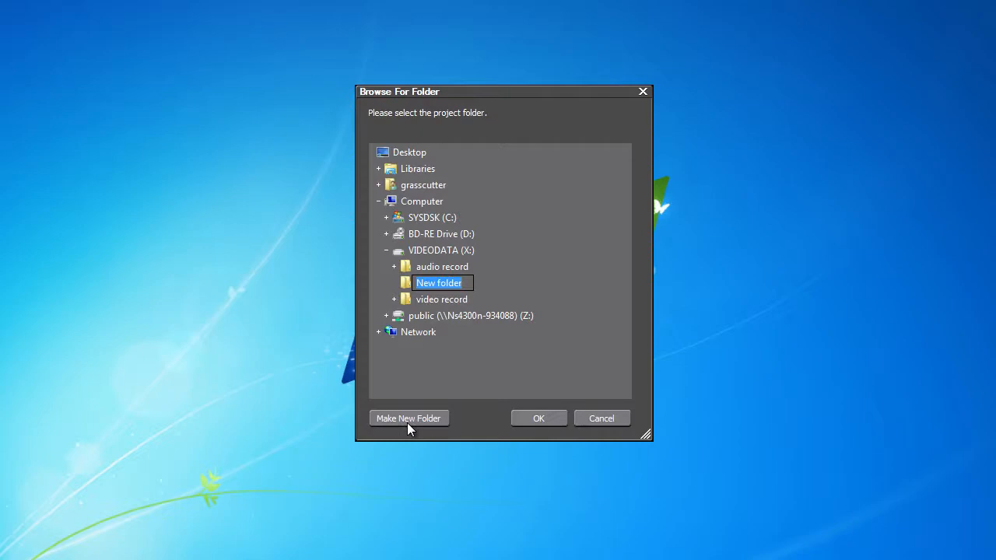
{"action": "type", "text": "EDIUS"}
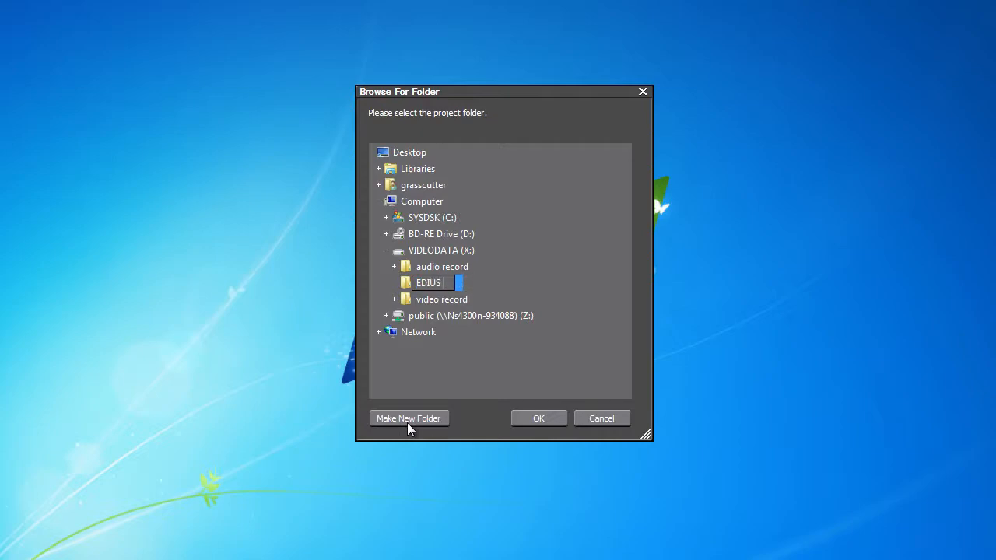
{"action": "type", "text": "project"}
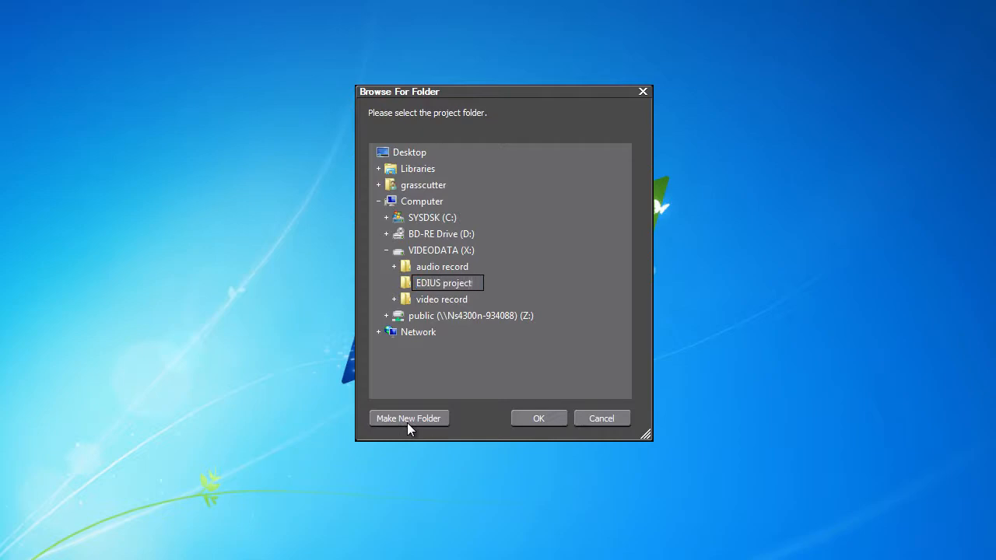
{"action": "type", "text": "s"}
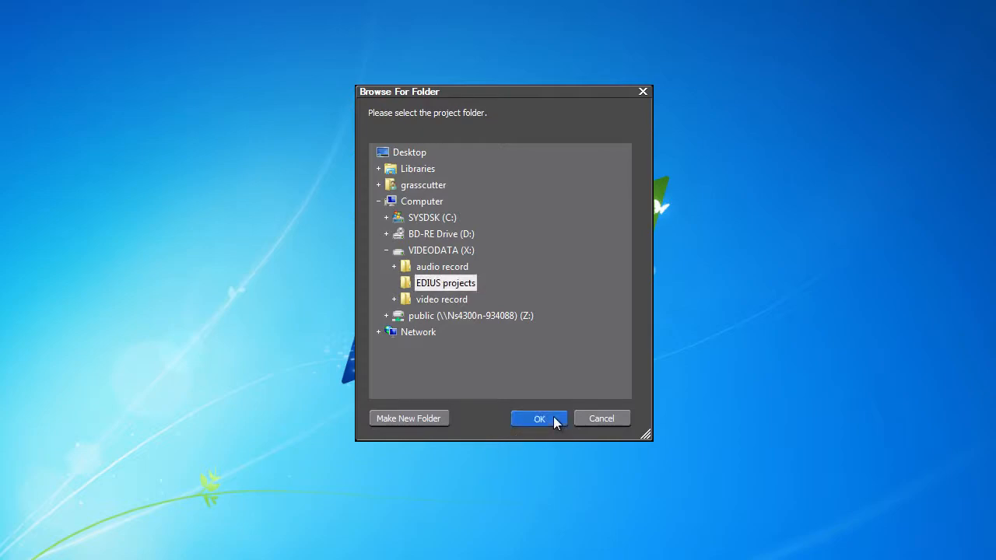
{"action": "left_click", "coordinate": [539, 418]}
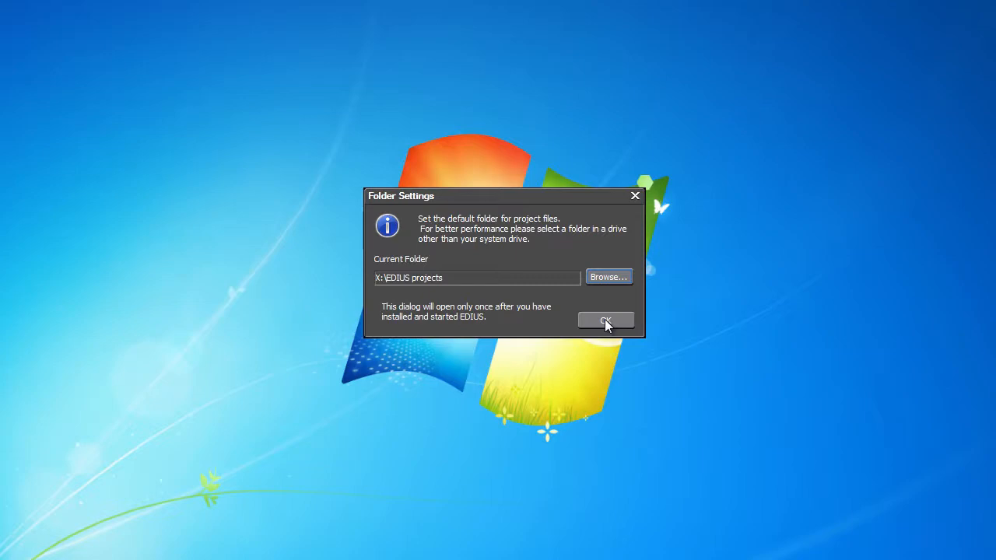
Accept X:\EDIUS projects as the default folder and start a new project.
{"action": "left_click", "coordinate": [607, 320]}
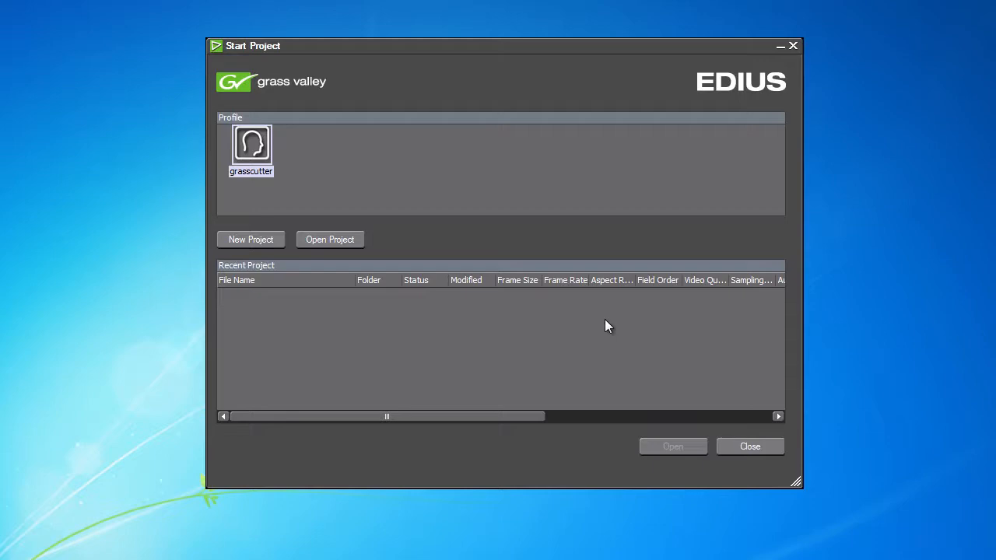
{"action": "mouse_move", "coordinate": [280, 261]}
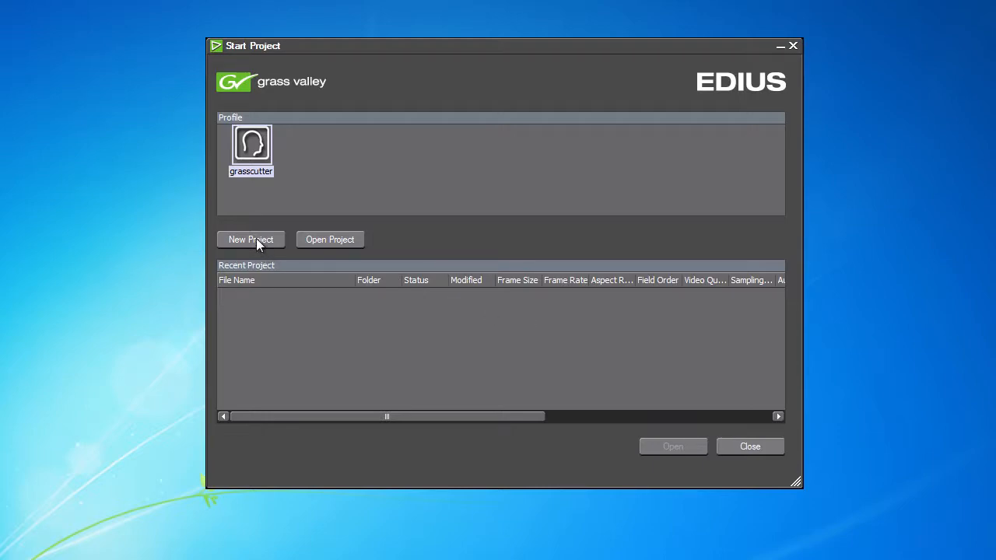
{"action": "left_click", "coordinate": [251, 239]}
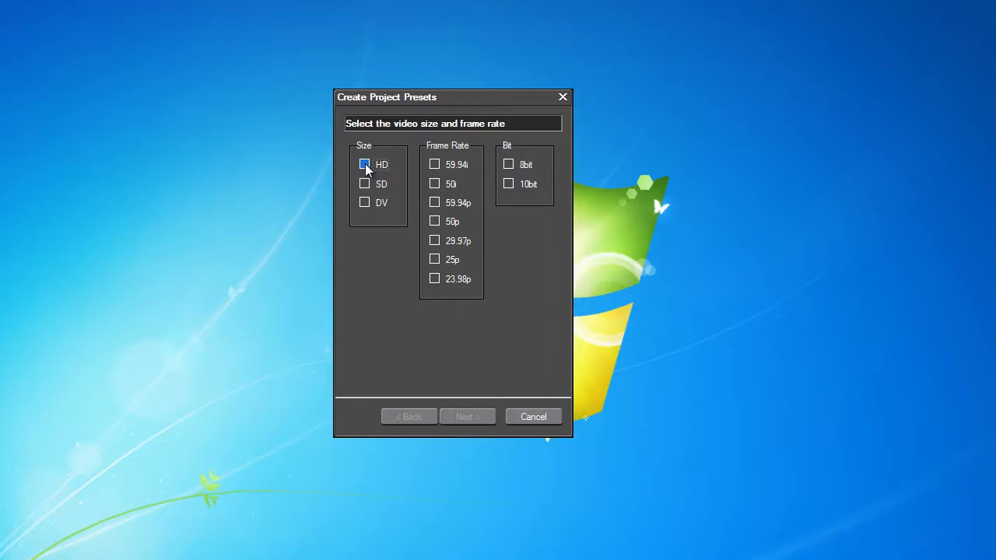
Choose HD size, 50i frame rate and 8bit depth for the project presets and continue.
{"action": "left_click", "coordinate": [364, 165]}
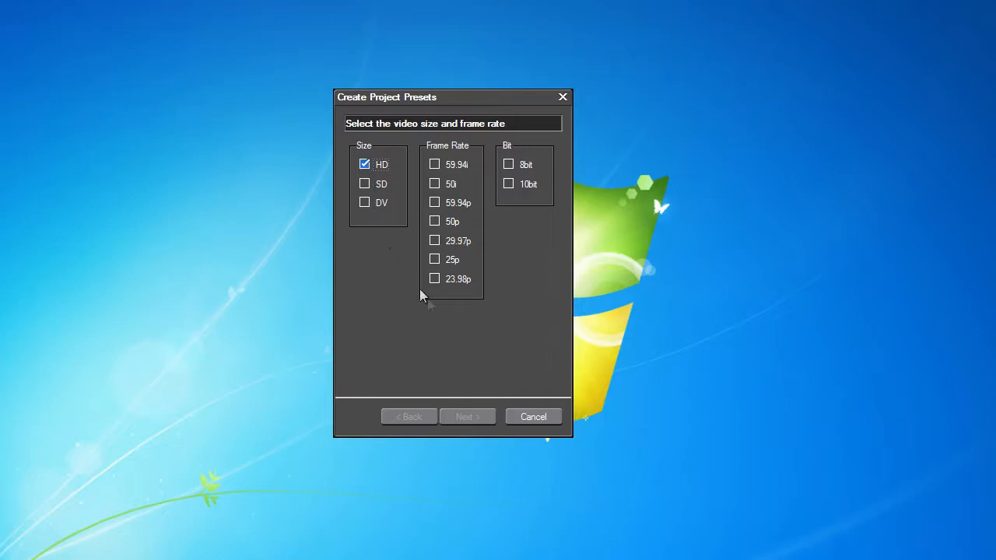
{"action": "mouse_move", "coordinate": [439, 313]}
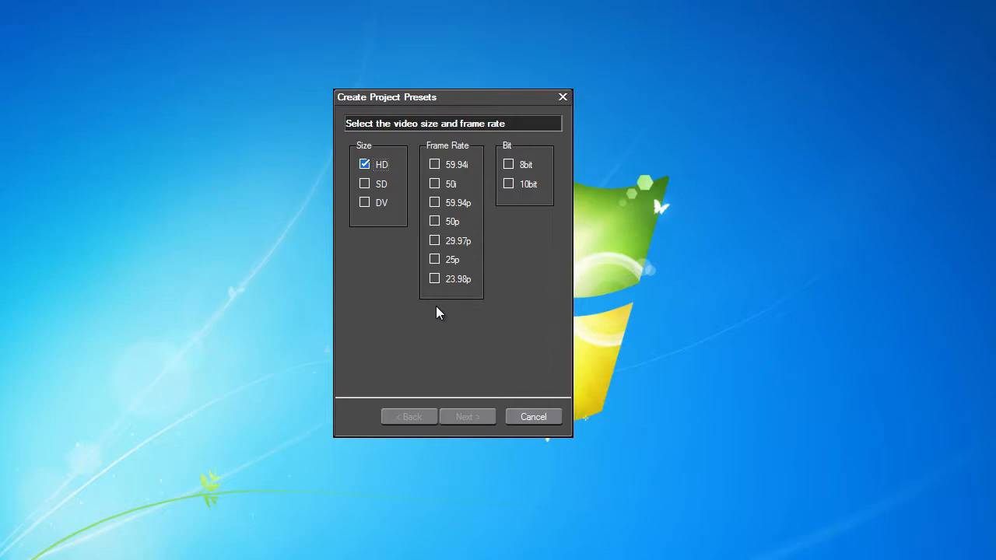
{"action": "mouse_move", "coordinate": [436, 187]}
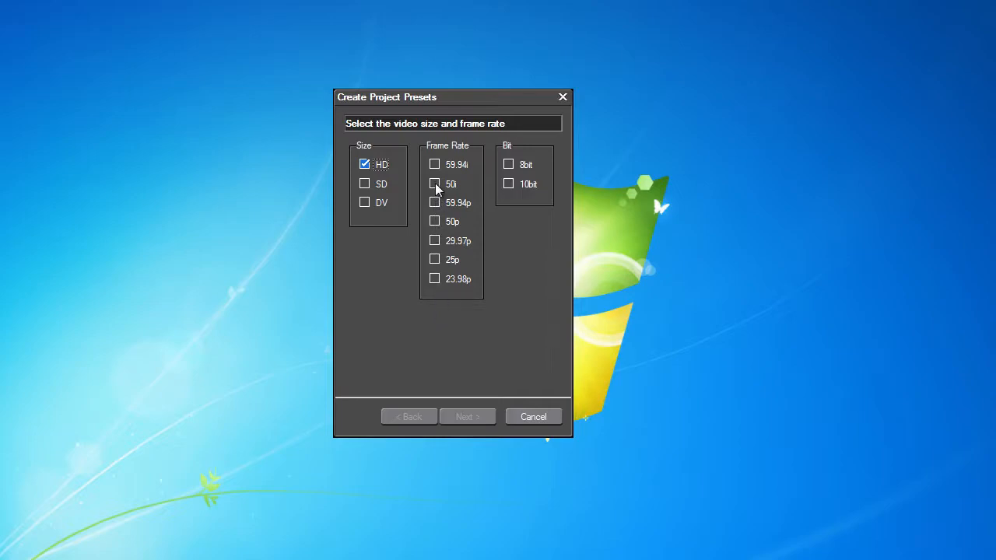
{"action": "left_click", "coordinate": [434, 183]}
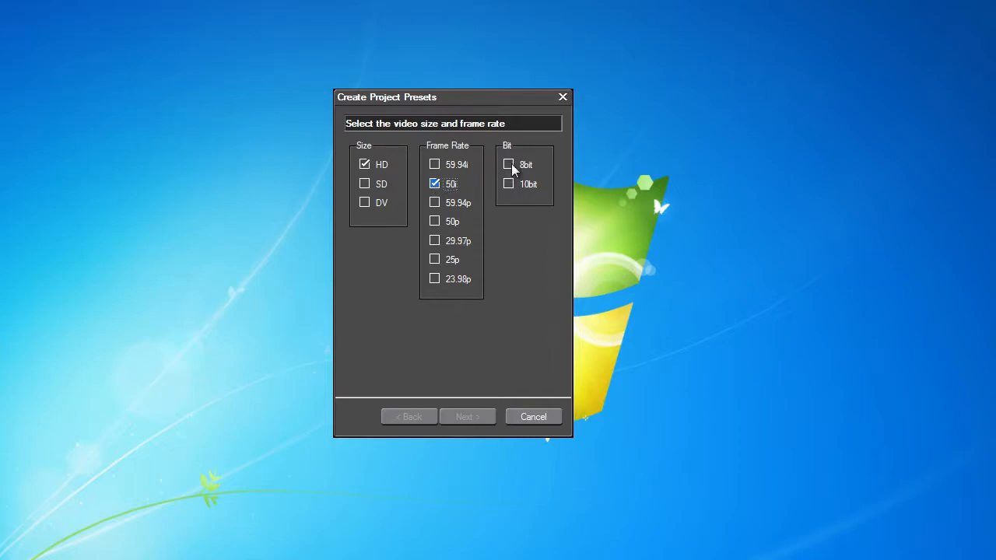
{"action": "left_click", "coordinate": [509, 165]}
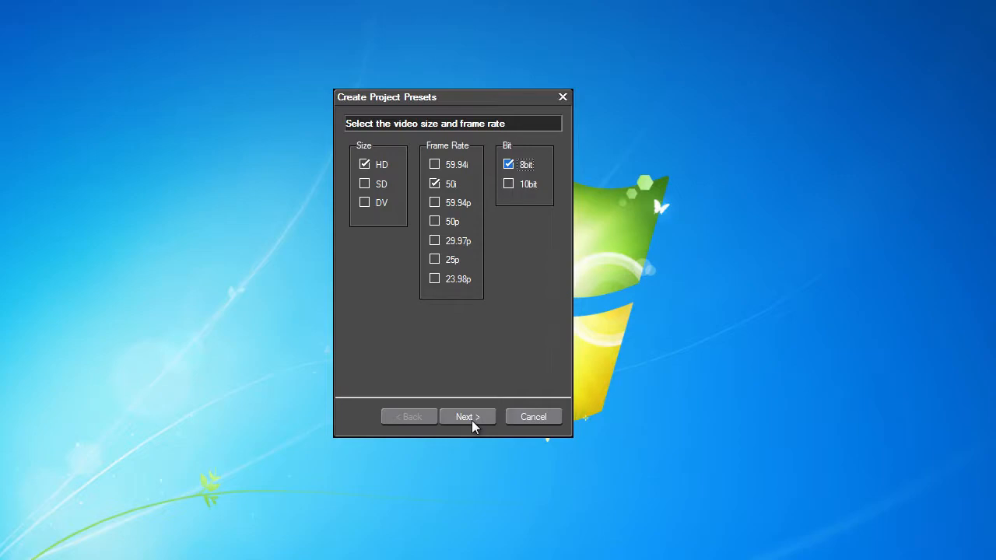
{"action": "left_click", "coordinate": [466, 417]}
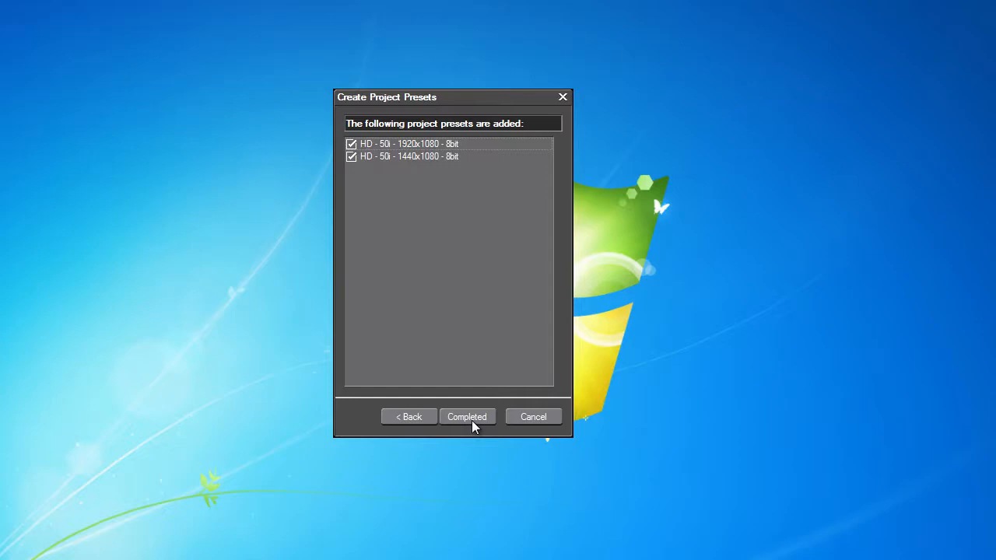
{"action": "mouse_move", "coordinate": [470, 150]}
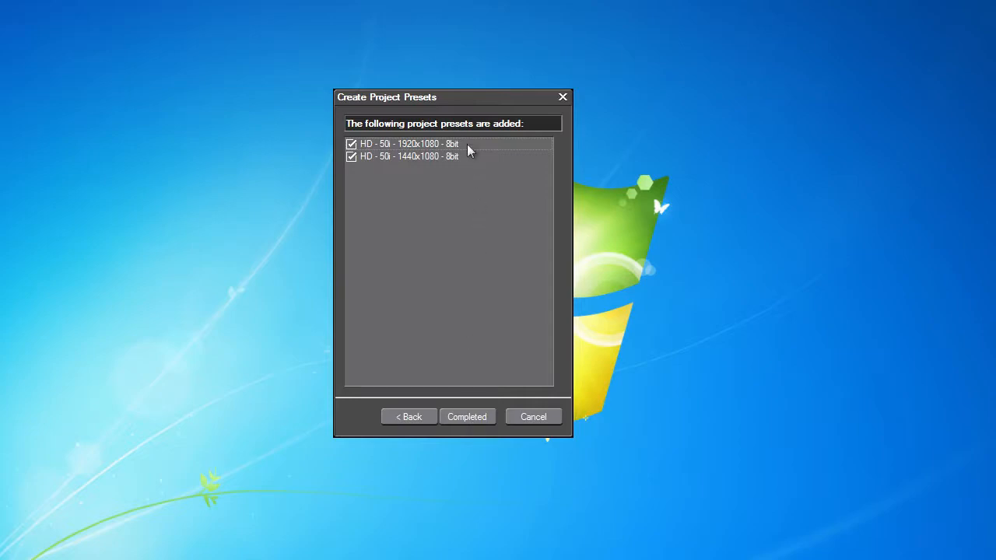
{"action": "mouse_move", "coordinate": [470, 164]}
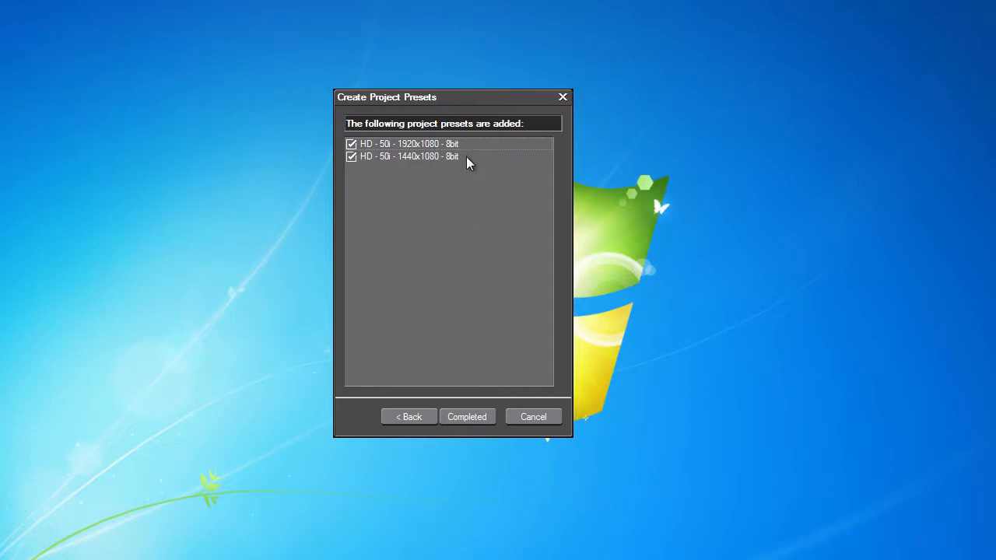
{"action": "mouse_move", "coordinate": [467, 152]}
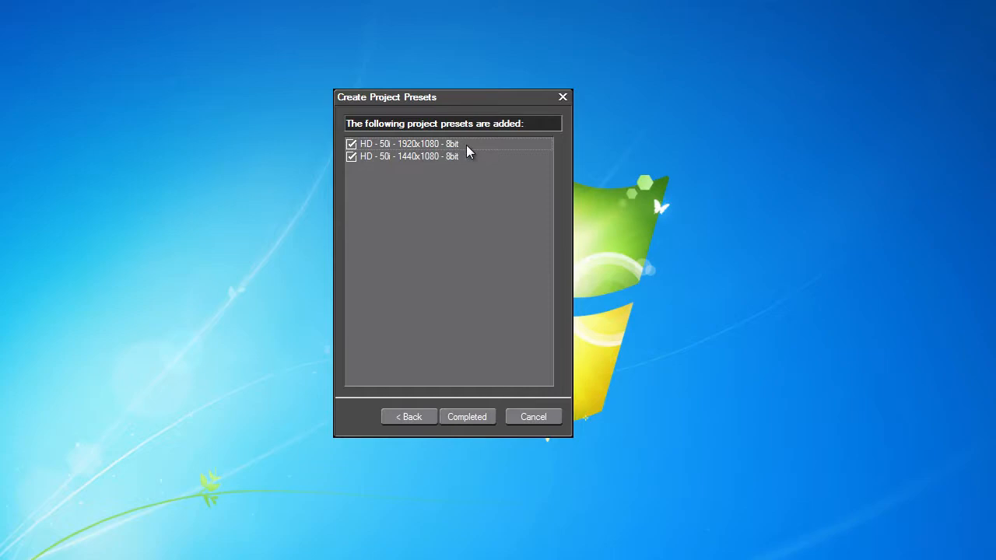
{"action": "mouse_move", "coordinate": [466, 420]}
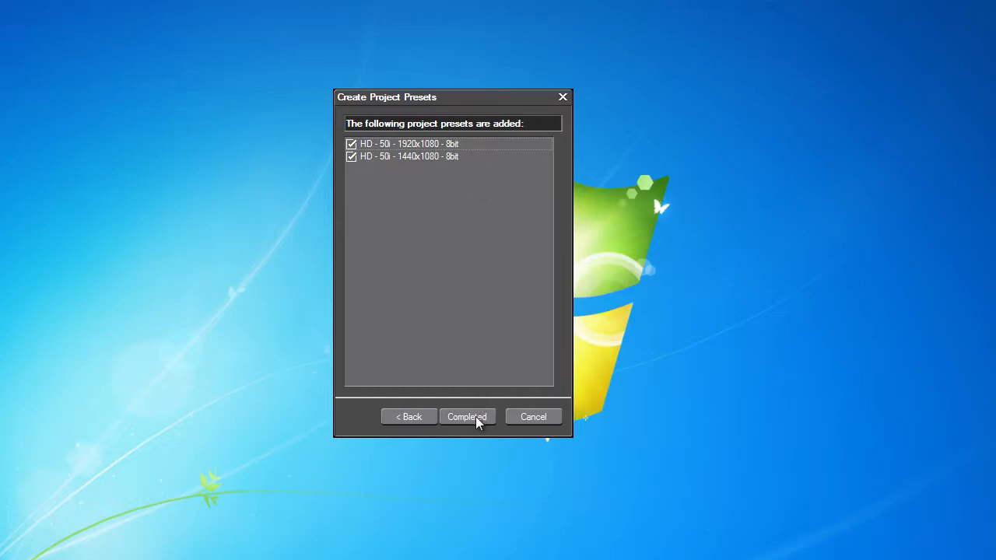
Complete adding the HD 50i 1920x1080 and 1440x1080 8bit presets.
{"action": "left_click", "coordinate": [467, 417]}
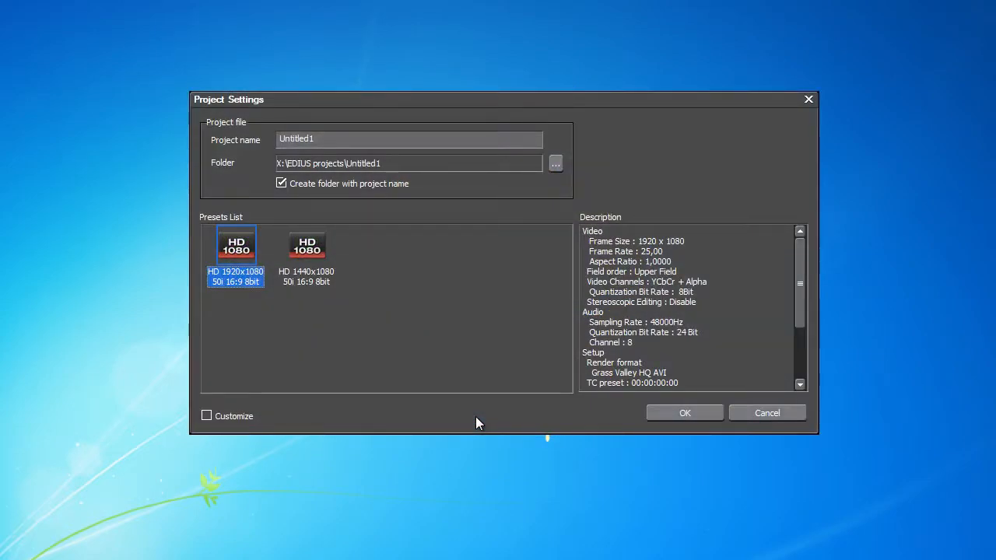
{"action": "left_click", "coordinate": [307, 249]}
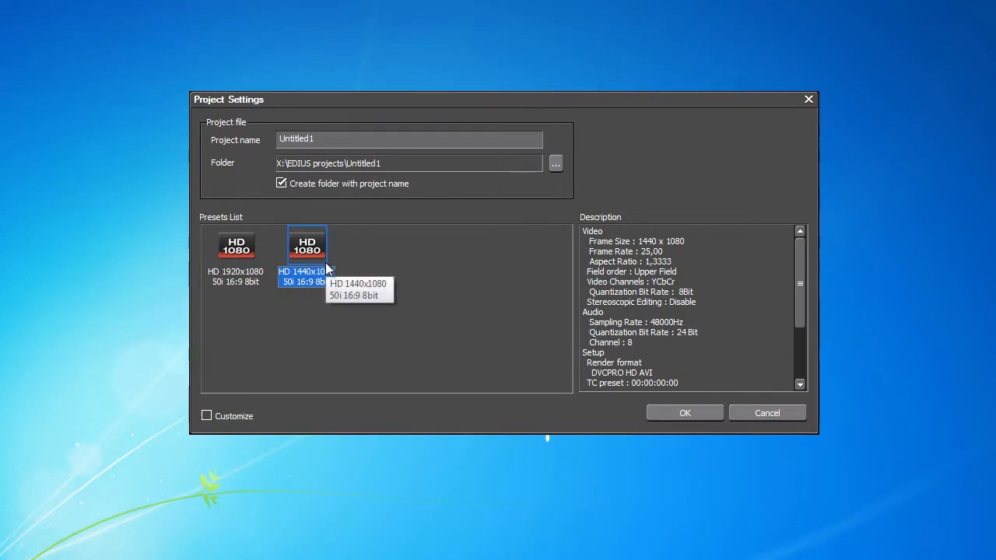
{"action": "left_click", "coordinate": [237, 249]}
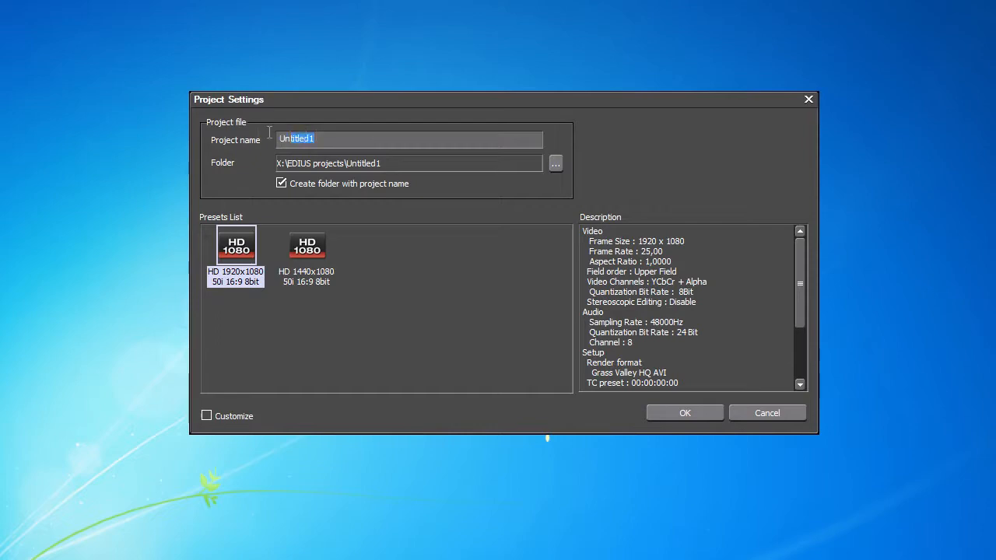
{"action": "mouse_move", "coordinate": [256, 137]}
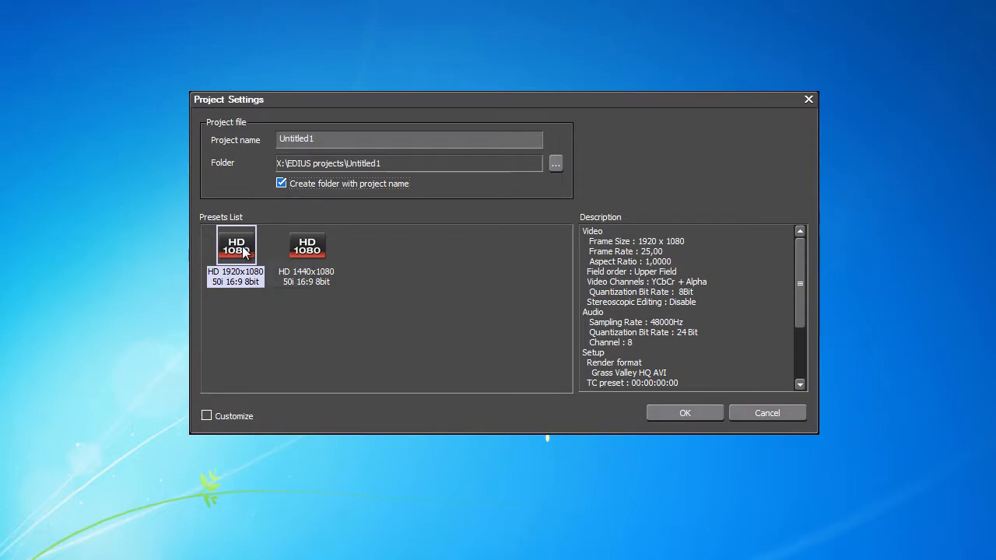
{"action": "mouse_move", "coordinate": [237, 249]}
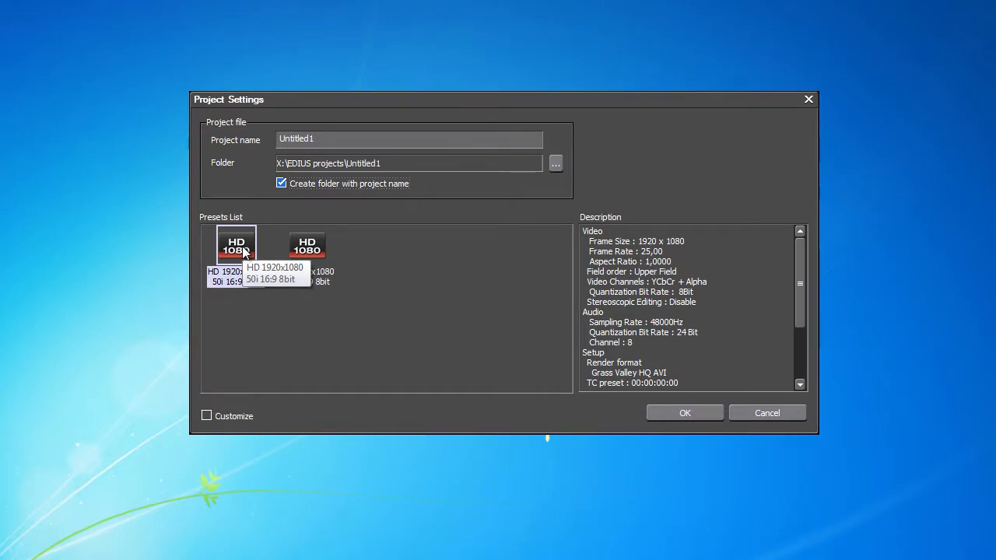
Select the HD 1920x1080 50i 8bit preset and review its full description.
{"action": "left_click", "coordinate": [235, 246]}
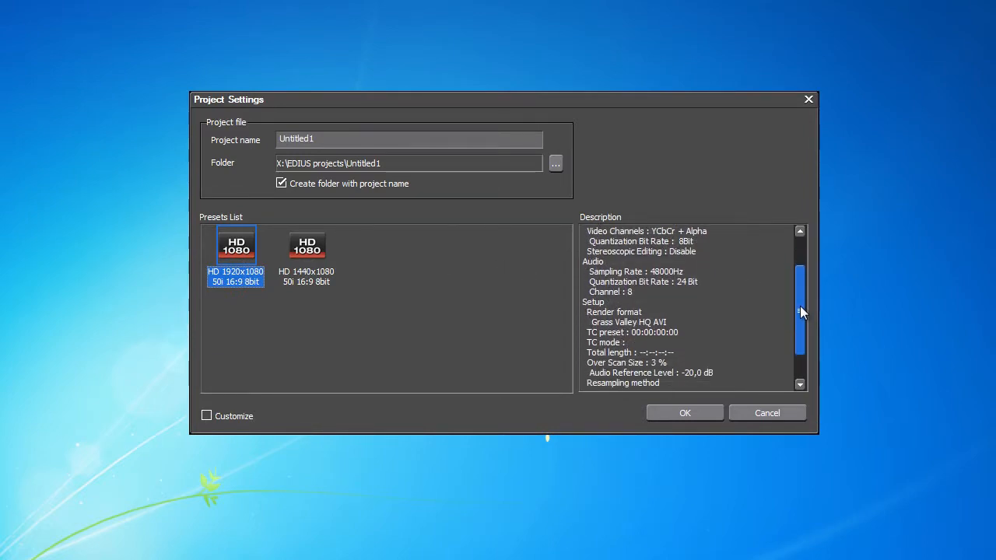
{"action": "scroll", "scroll_direction": "down", "scroll_amount": 3}
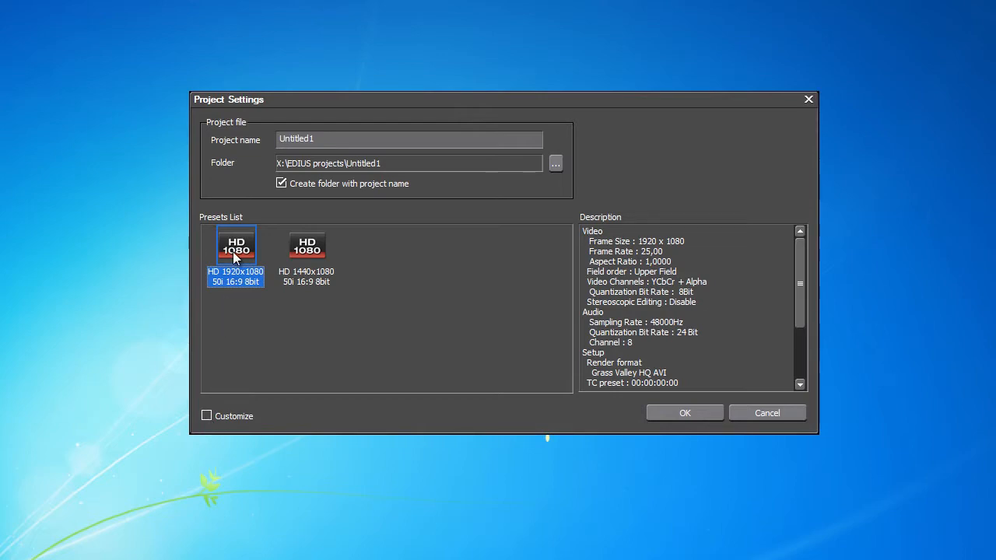
{"action": "mouse_move", "coordinate": [237, 256]}
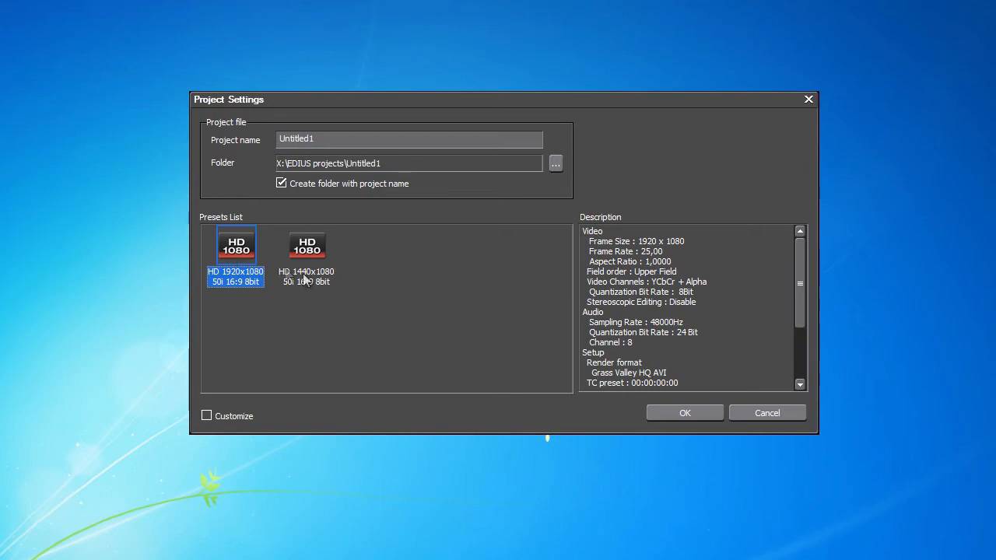
{"action": "mouse_move", "coordinate": [694, 414]}
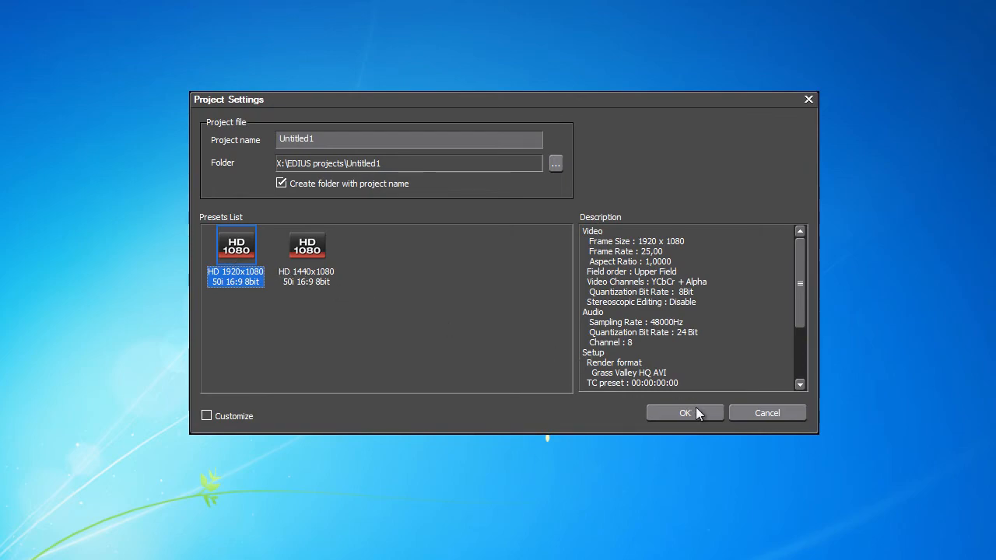